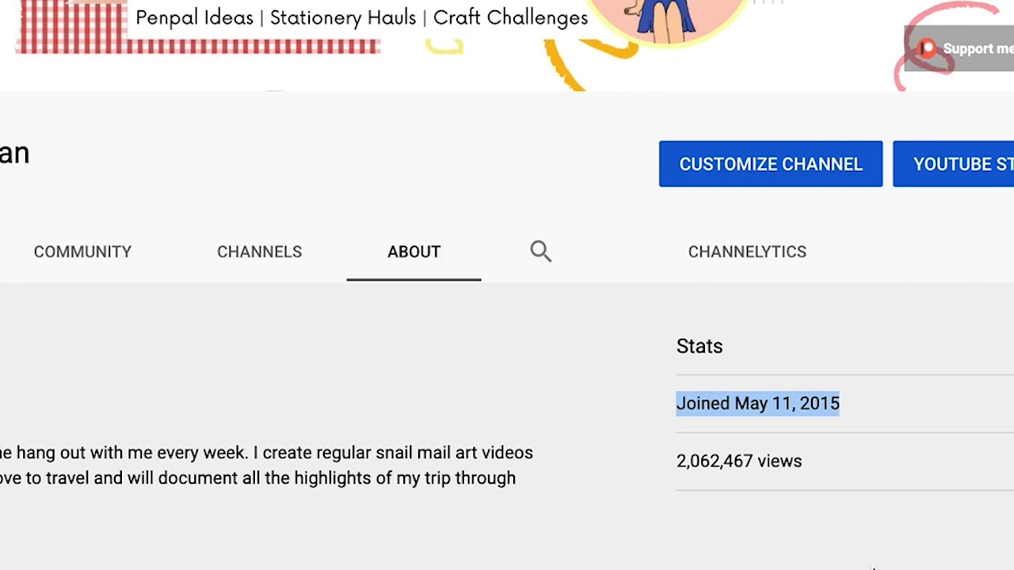
mouse_move(837, 555)
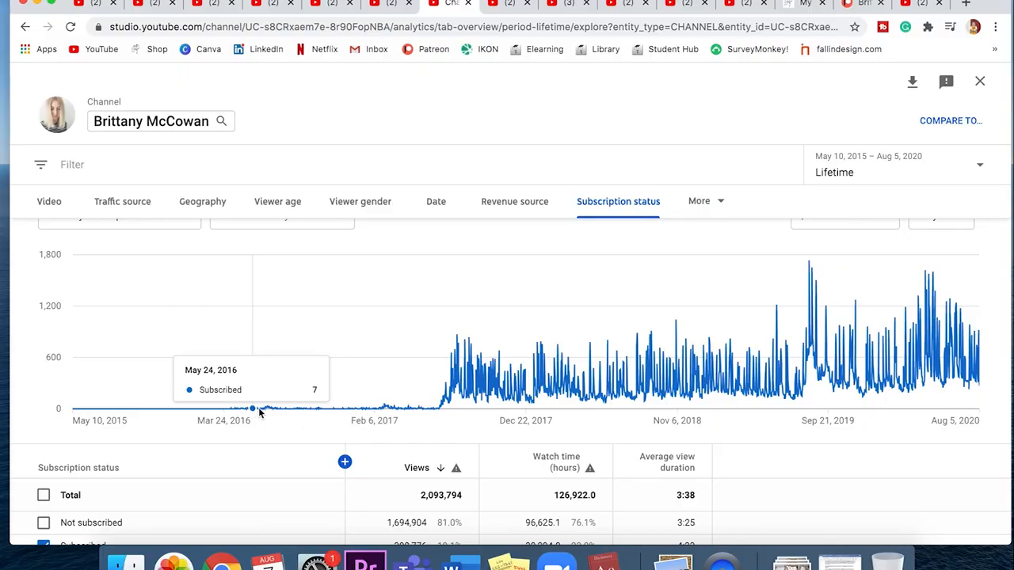
mouse_move(277, 413)
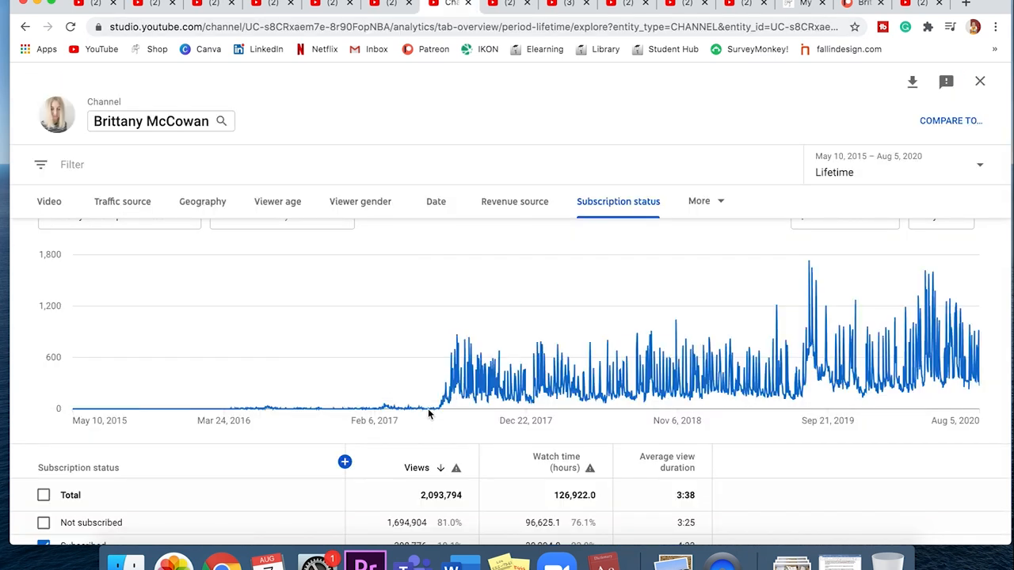
mouse_move(441, 410)
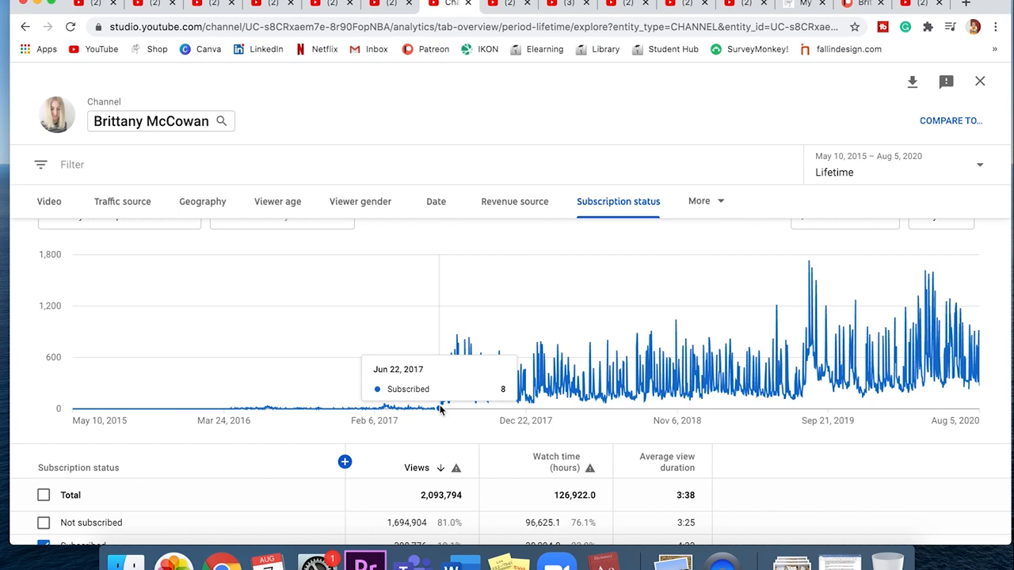
mouse_move(450, 400)
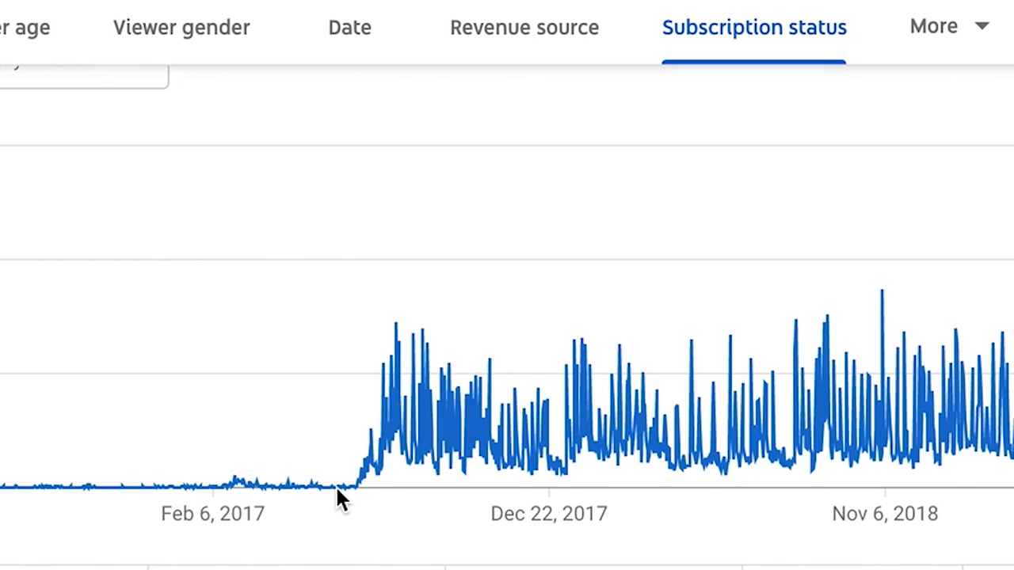
mouse_move(356, 487)
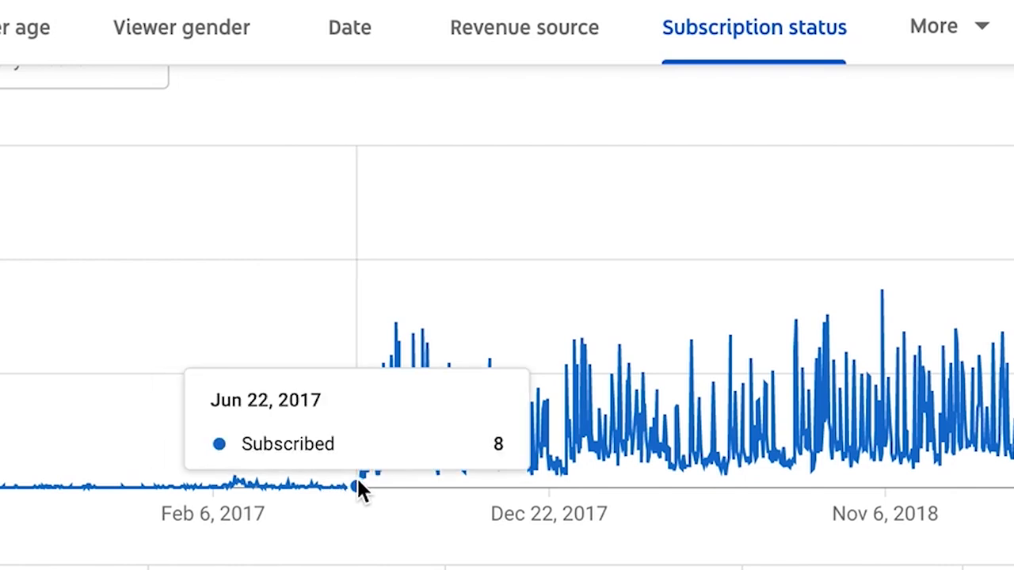
mouse_move(376, 463)
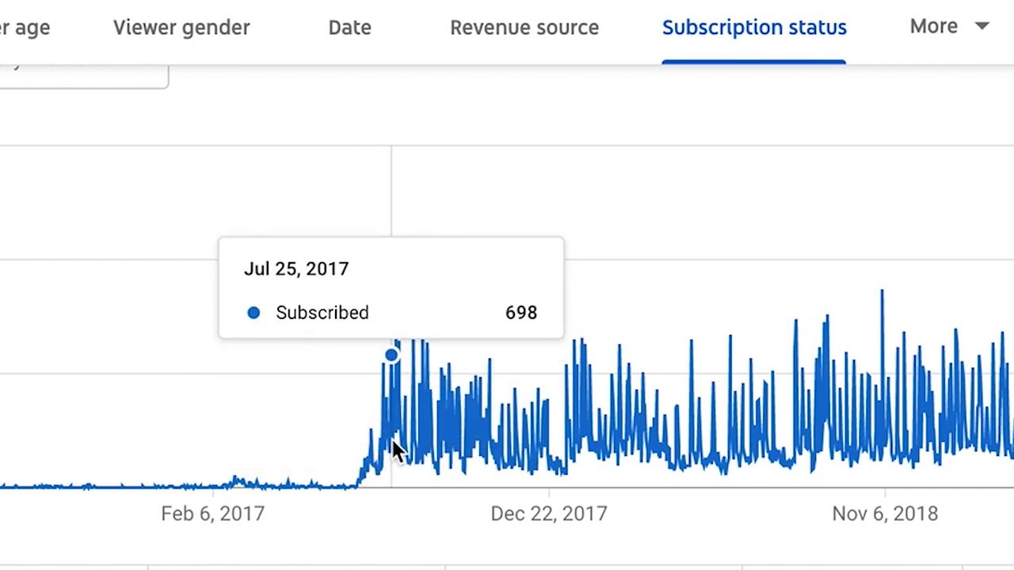
mouse_move(407, 446)
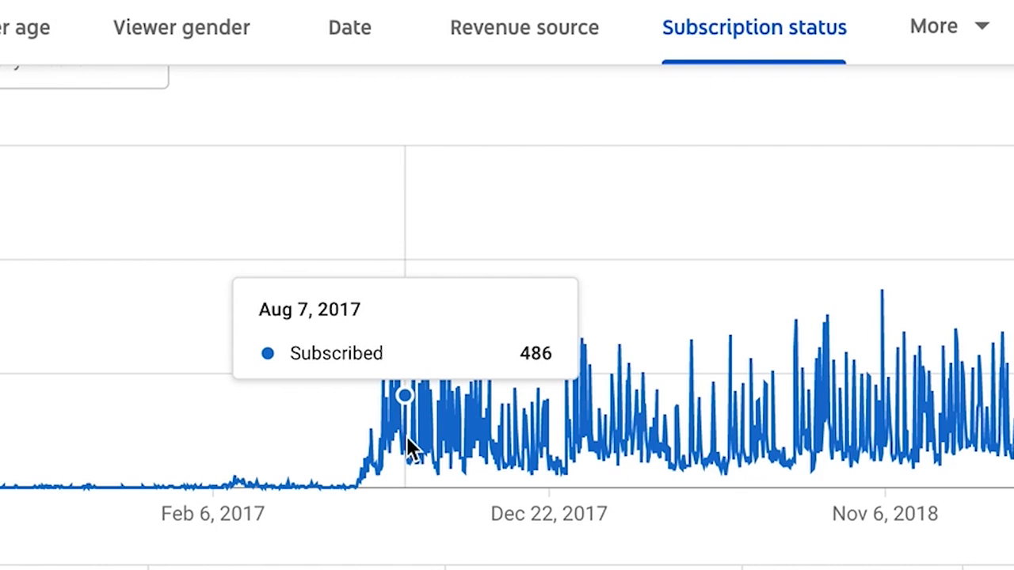
mouse_move(424, 440)
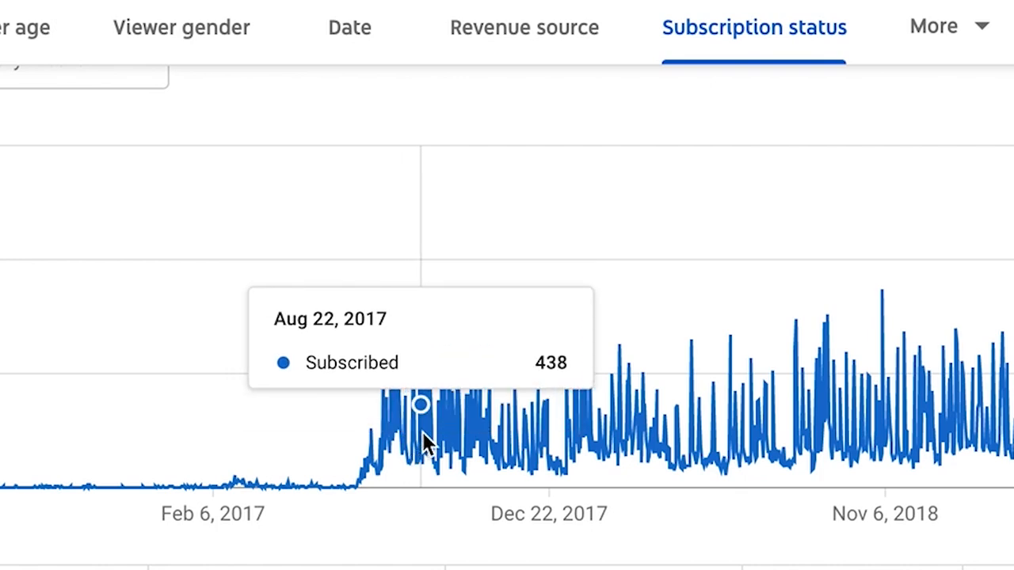
mouse_move(444, 444)
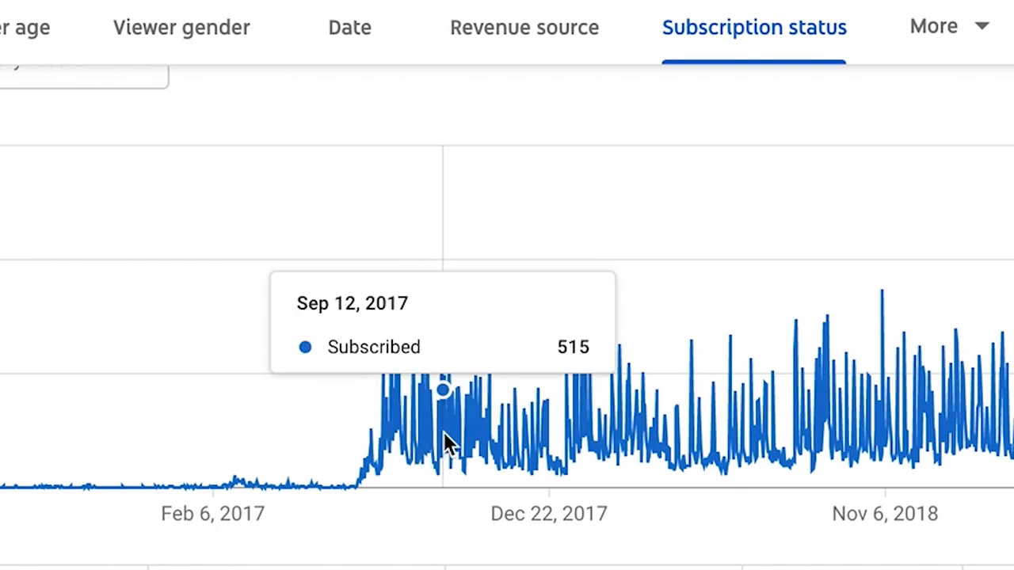
mouse_move(467, 444)
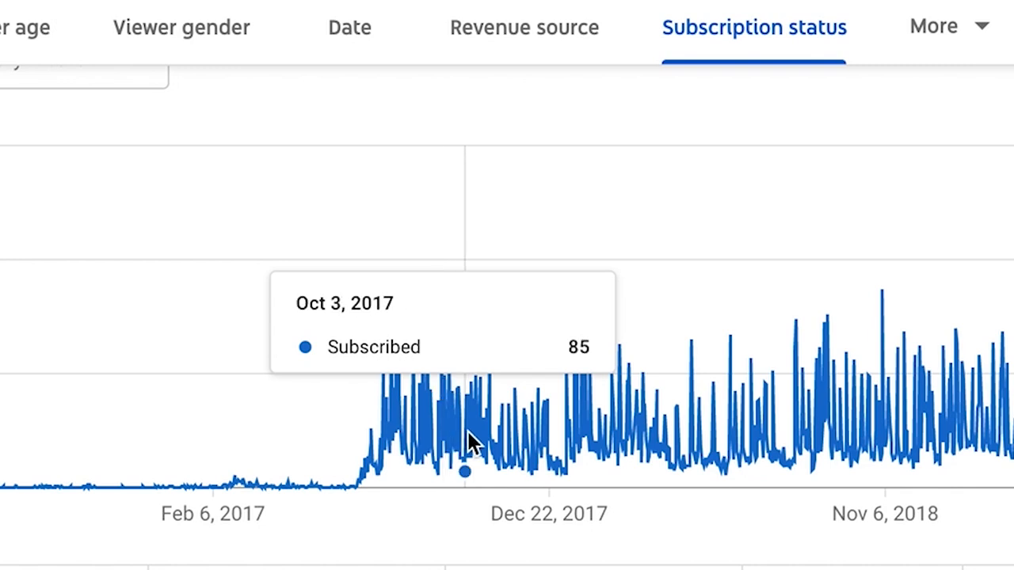
mouse_move(560, 438)
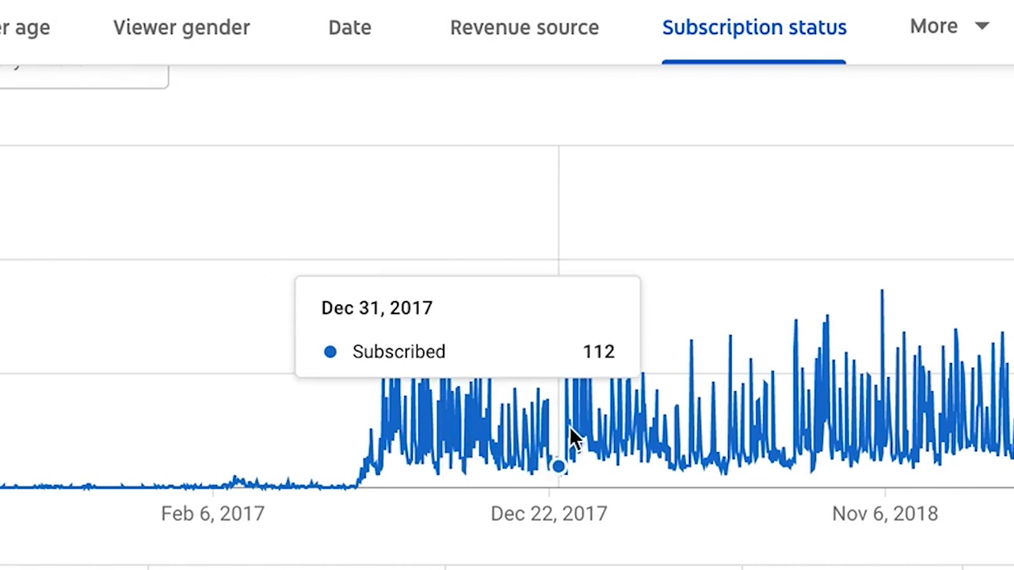
mouse_move(585, 434)
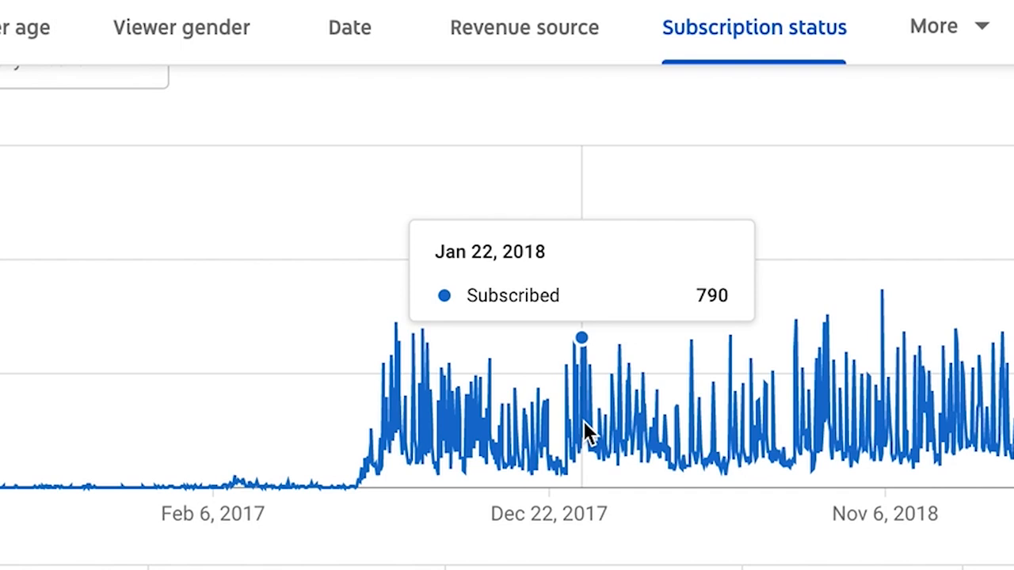
mouse_move(808, 389)
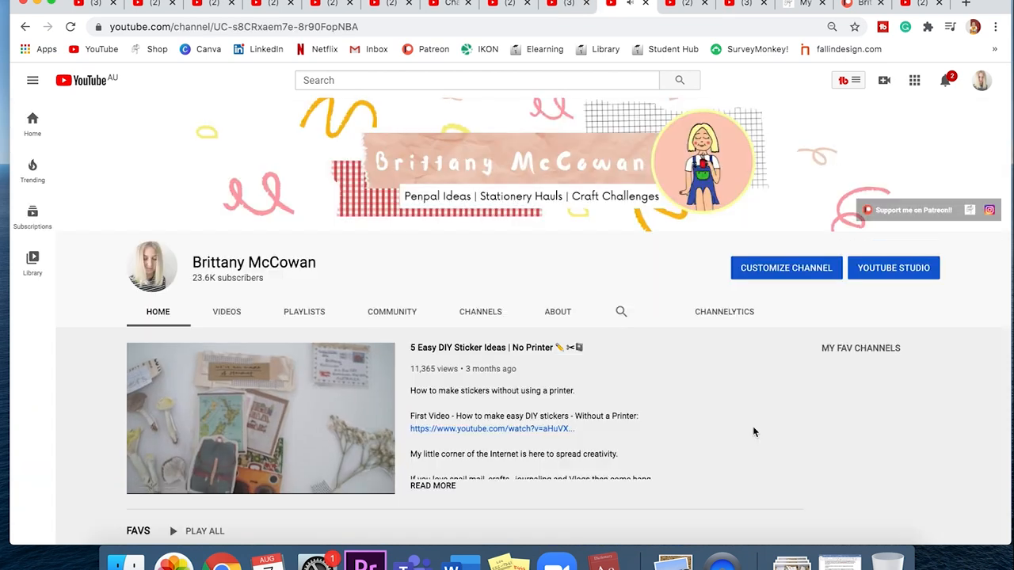
Scroll the channel homepage's playlist shelves down to the Snail Mail and Japan rows.
scroll("down", 3)
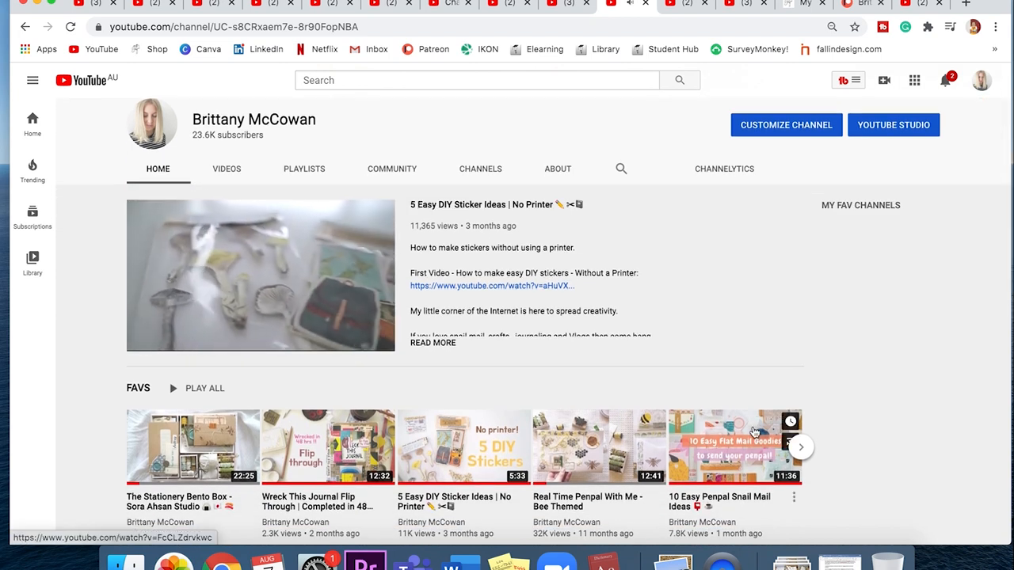
scroll("down", 3)
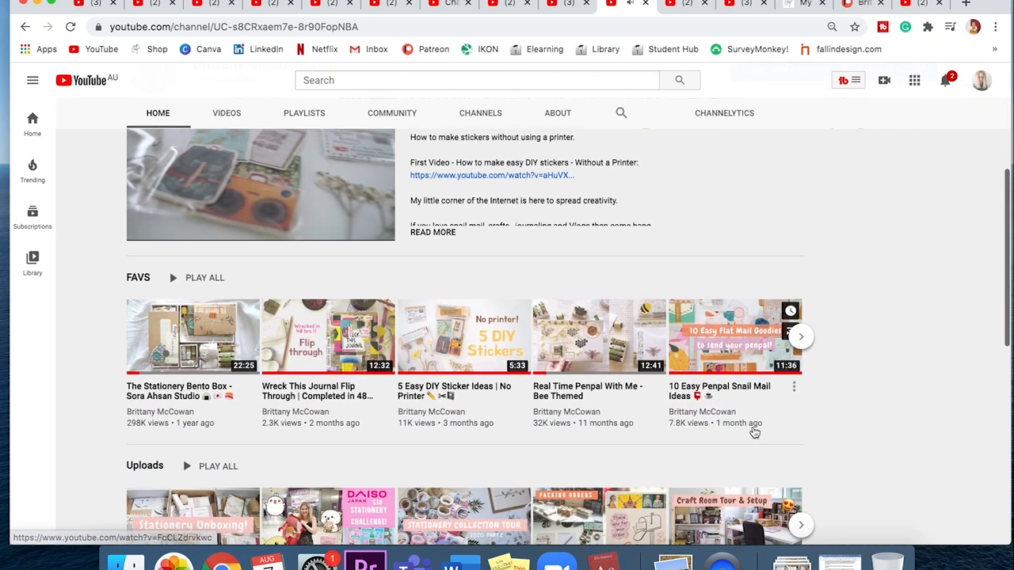
scroll("down", 3)
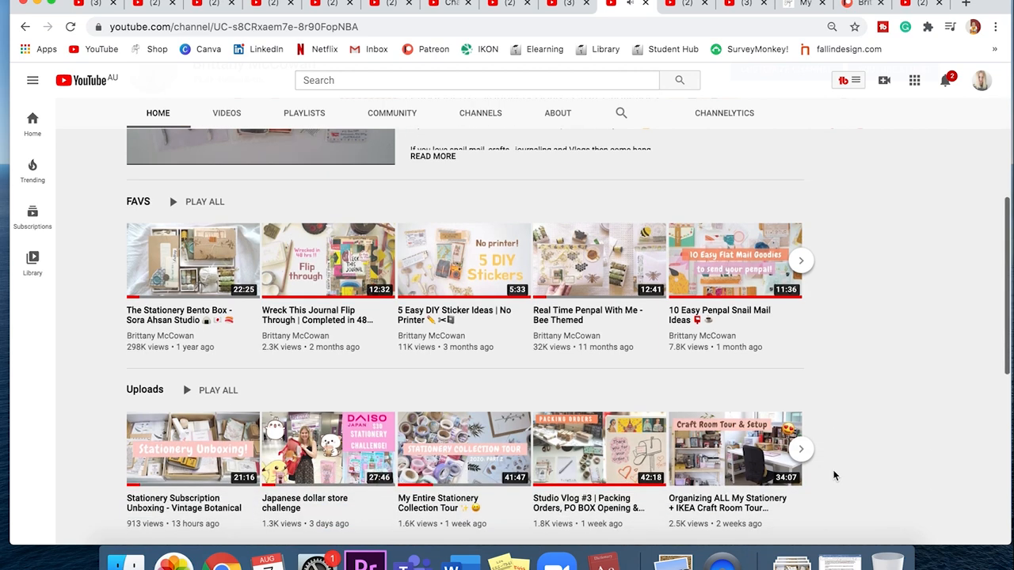
scroll("down", 3)
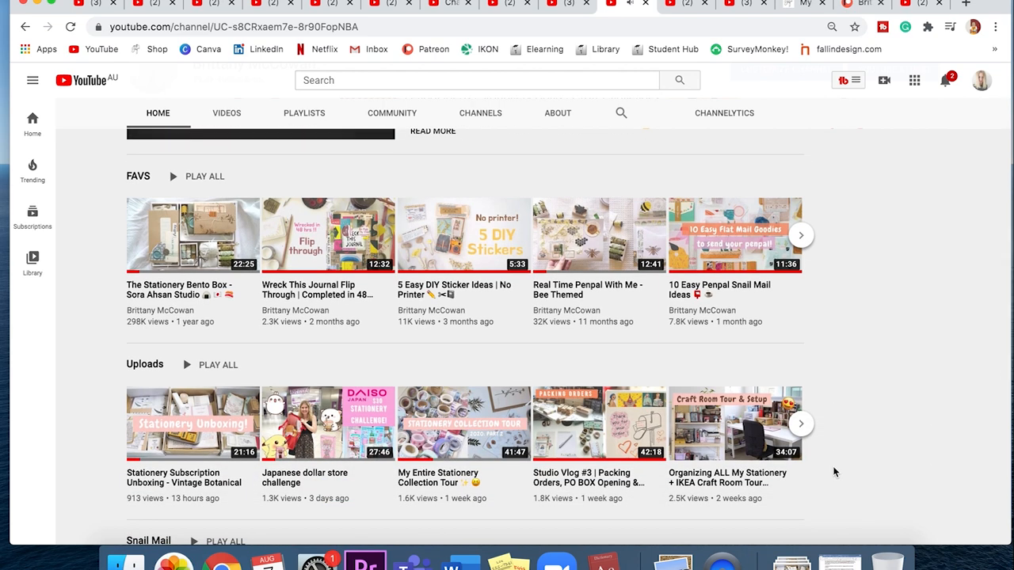
scroll("down", 3)
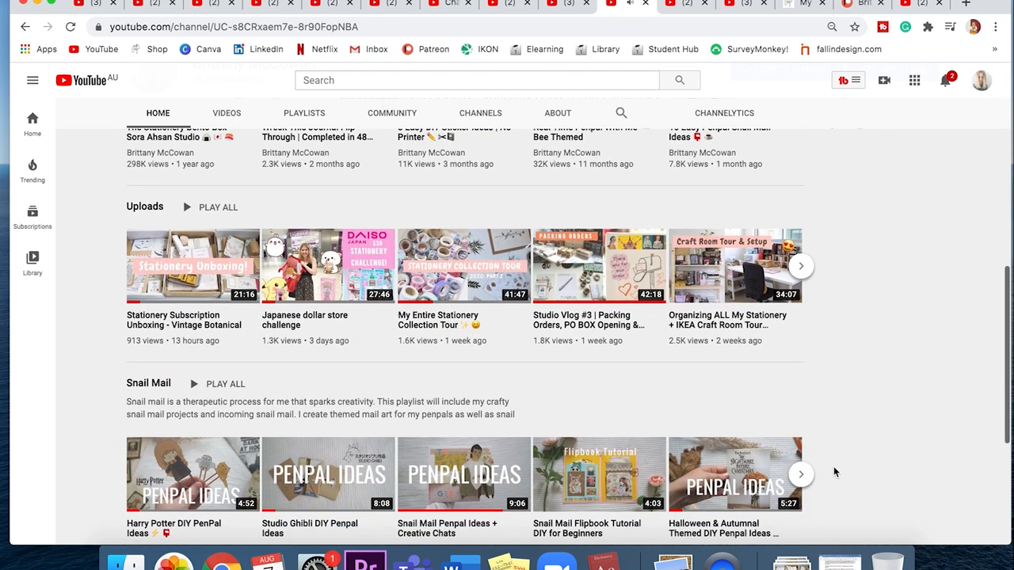
scroll("down", 3)
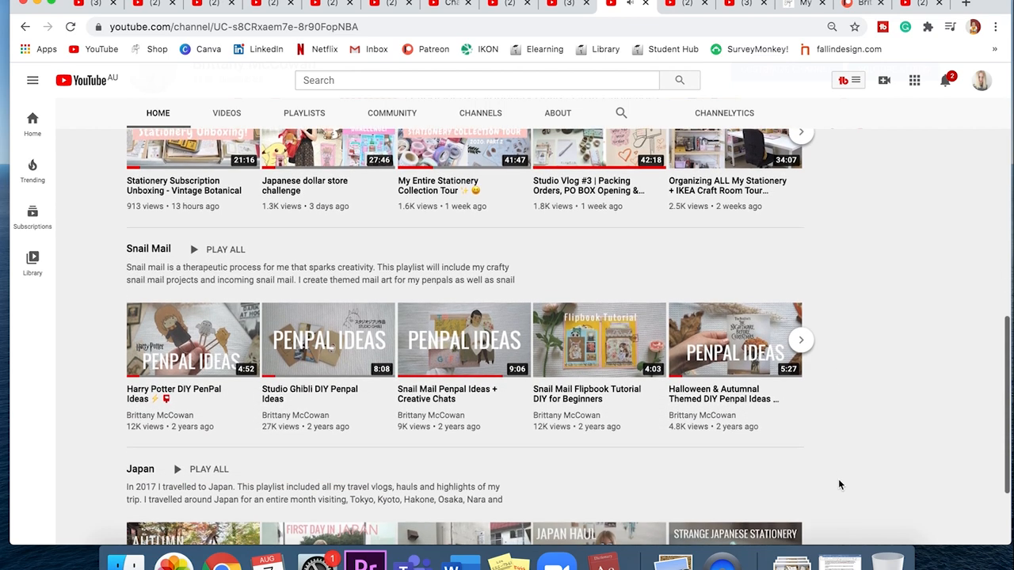
scroll("down", 3)
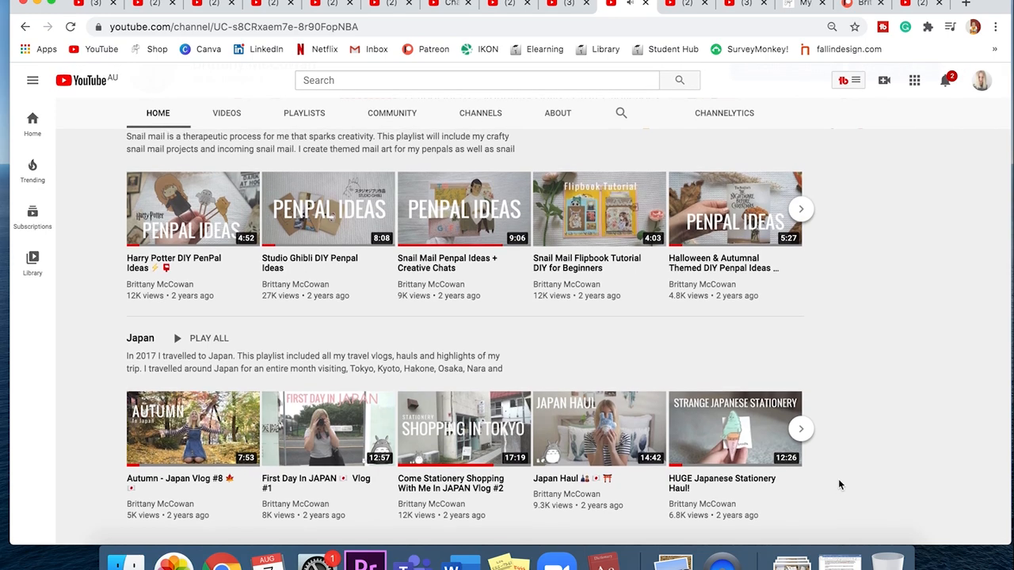
scroll("down", 3)
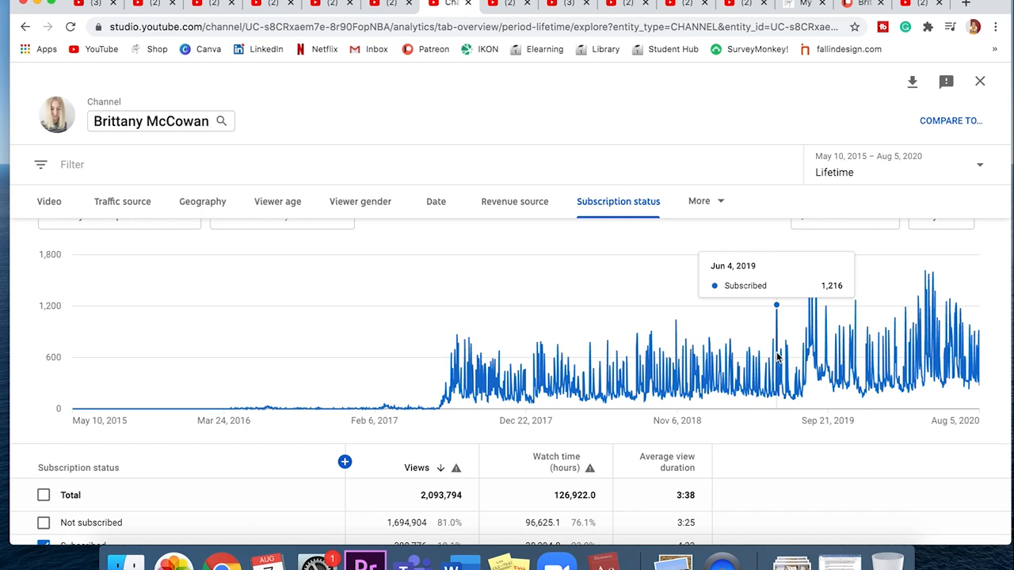
mouse_move(931, 352)
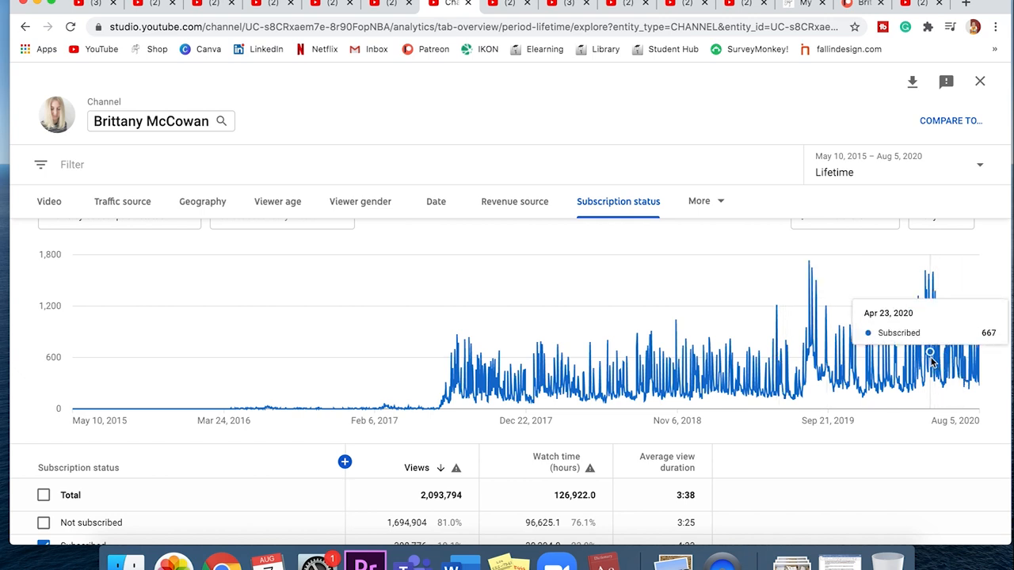
mouse_move(808, 315)
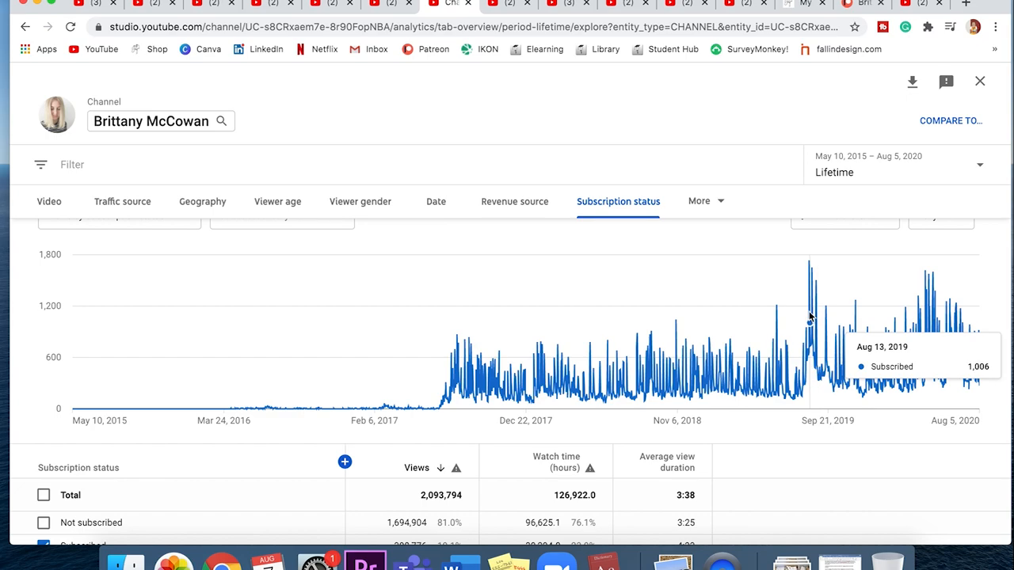
Open the stationery shop's featured Artists page, then switch to the creator's Patreon page.
left_click(804, 5)
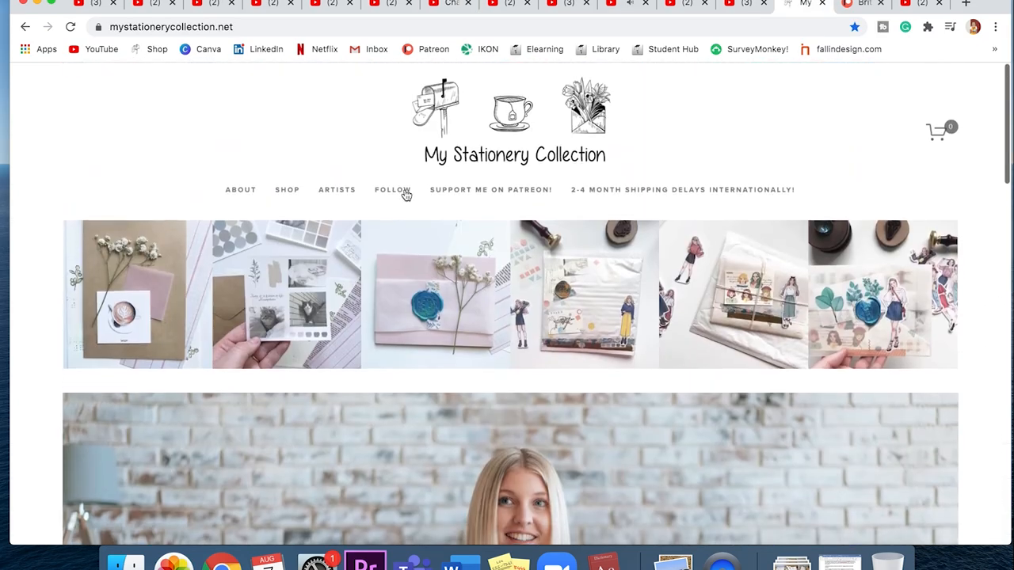
left_click(337, 189)
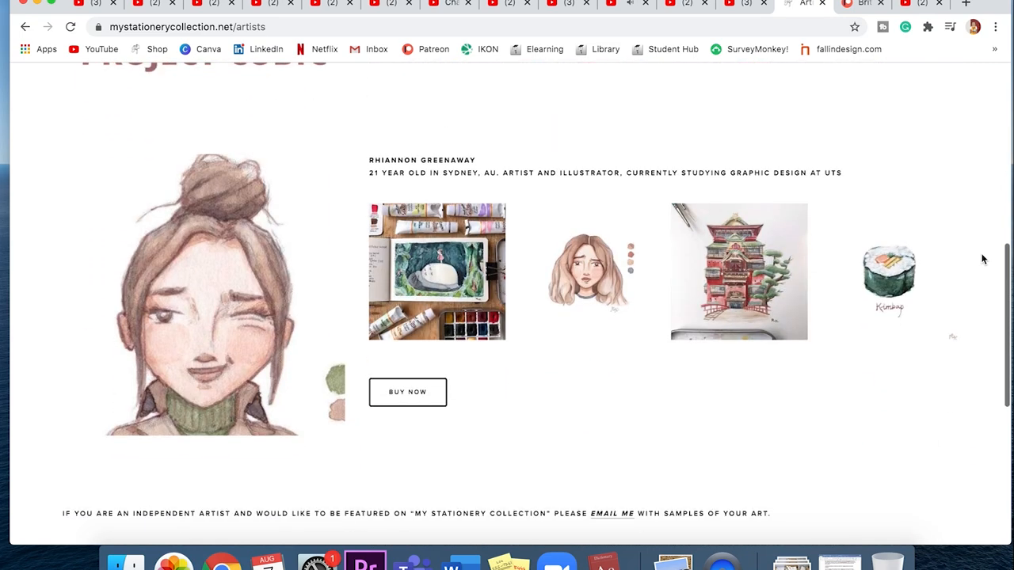
left_click(863, 4)
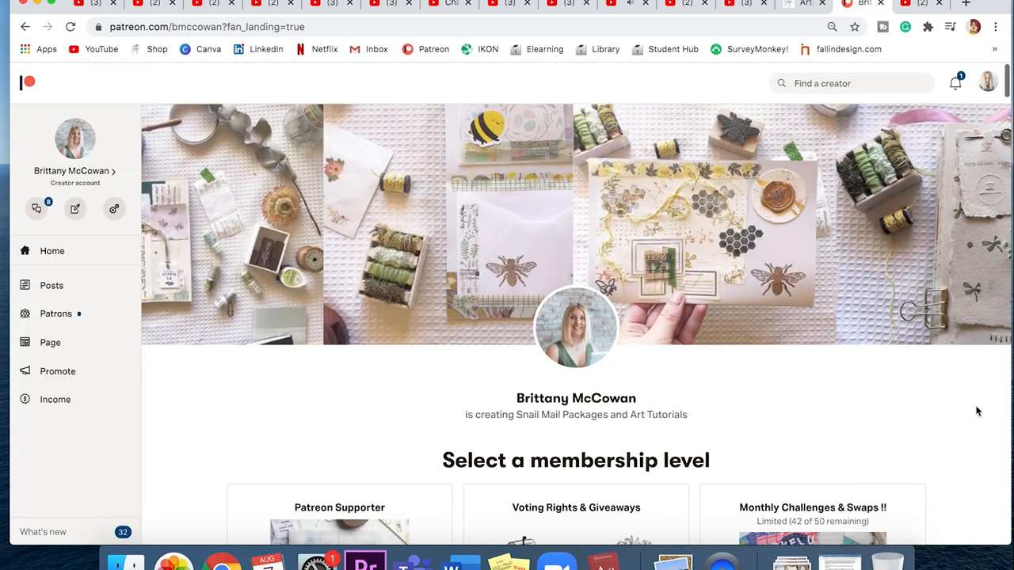
Scroll the Patreon page through the membership tiers, goal bar, Recent posts and poll.
scroll("down", 3)
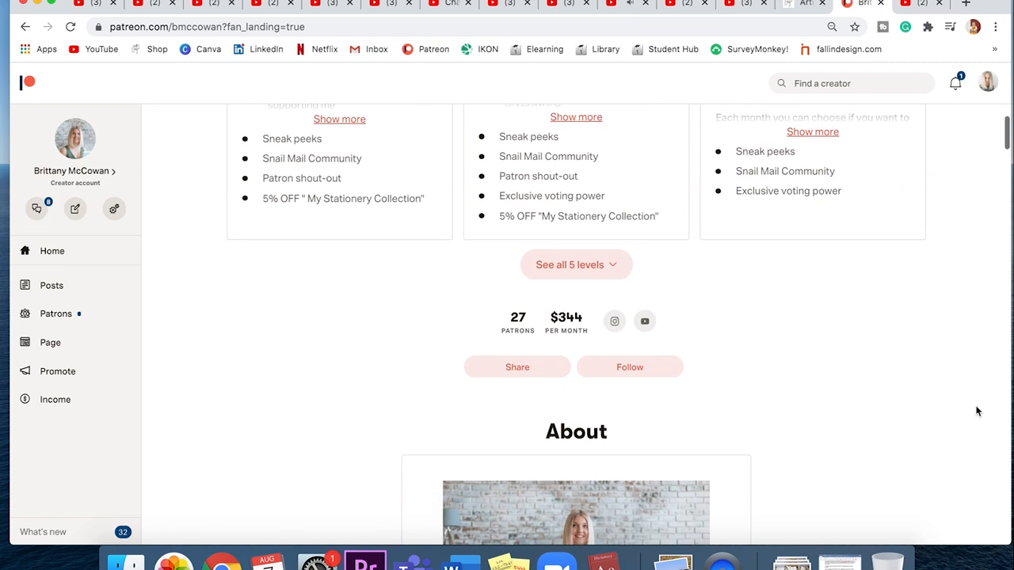
scroll("down", 3)
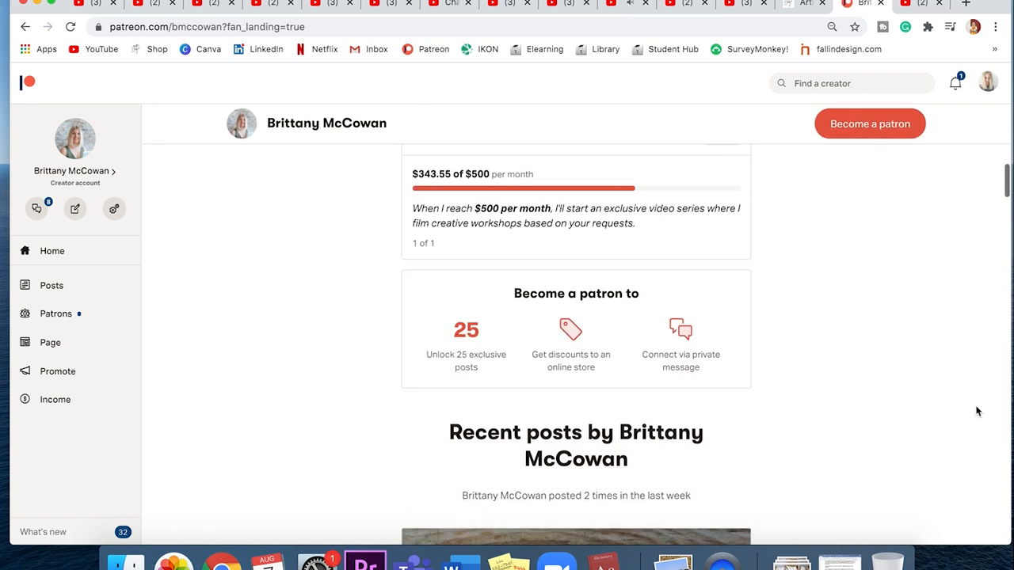
scroll("down", 3)
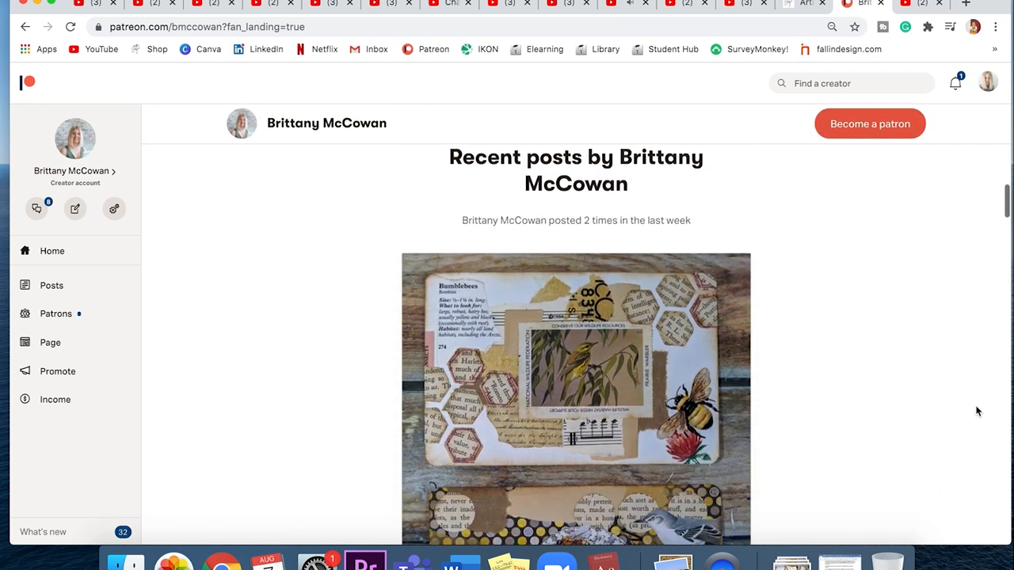
scroll("down", 3)
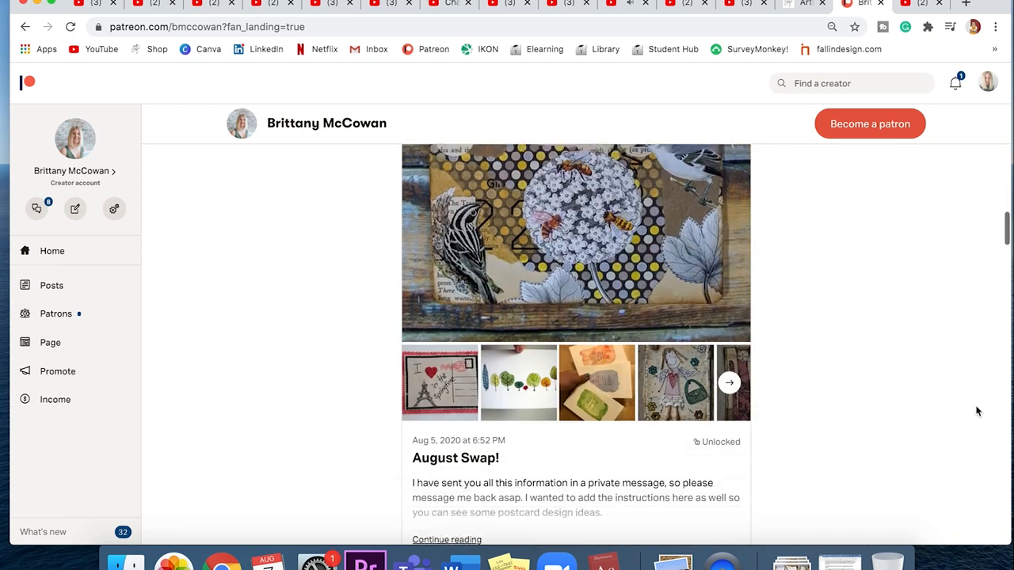
scroll("down", 3)
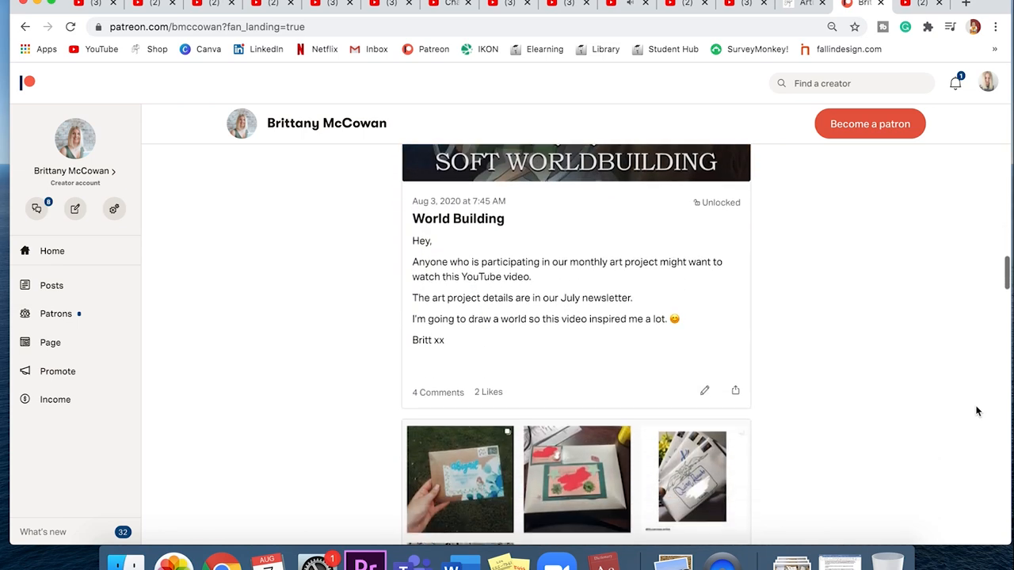
scroll("down", 3)
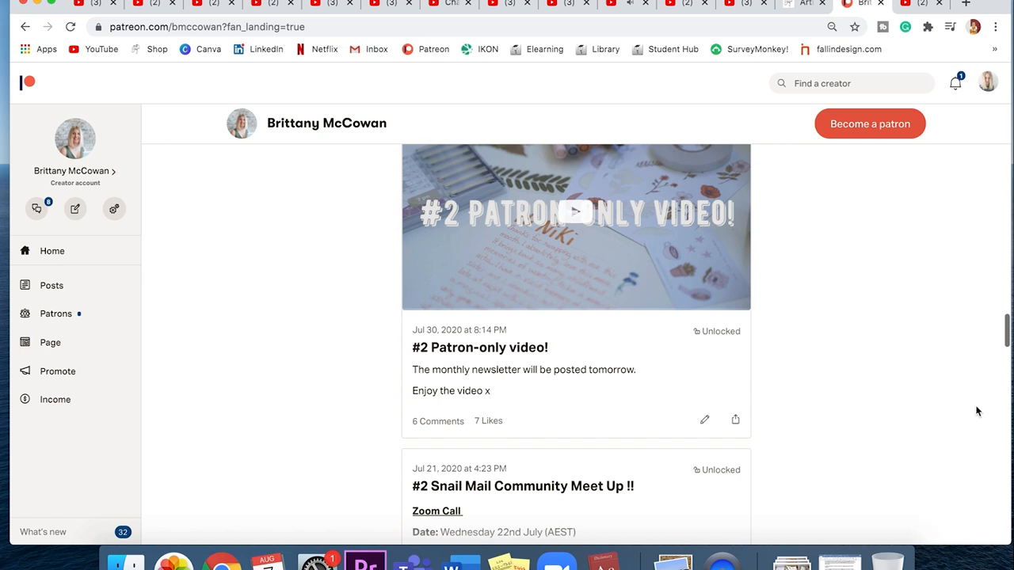
scroll("down", 3)
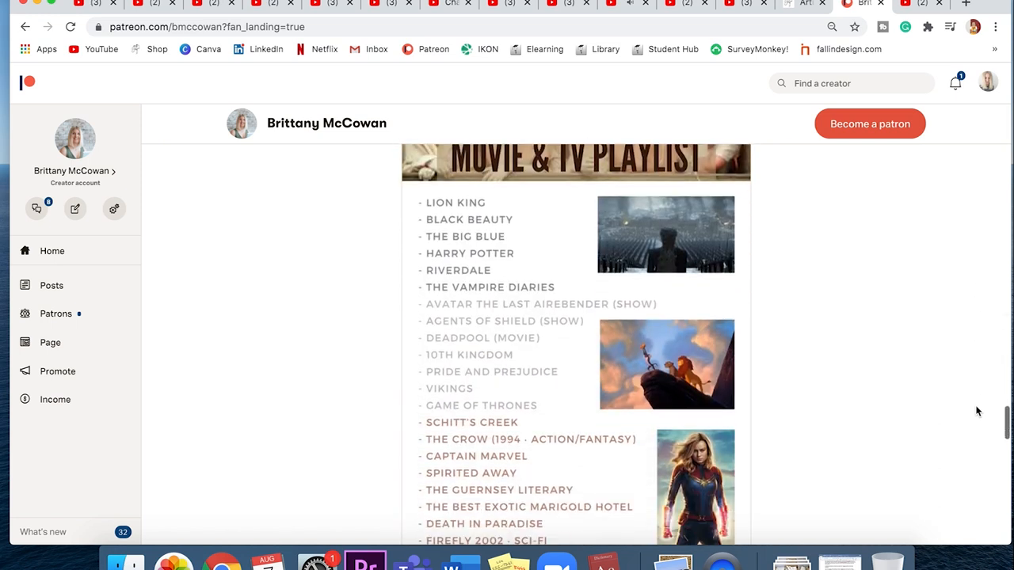
scroll("down", 3)
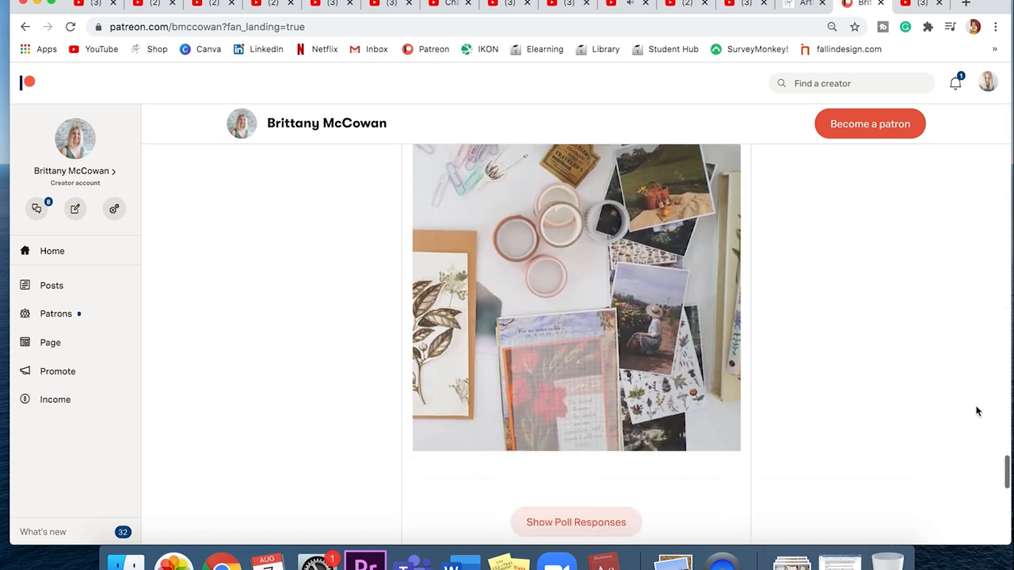
scroll("down", 3)
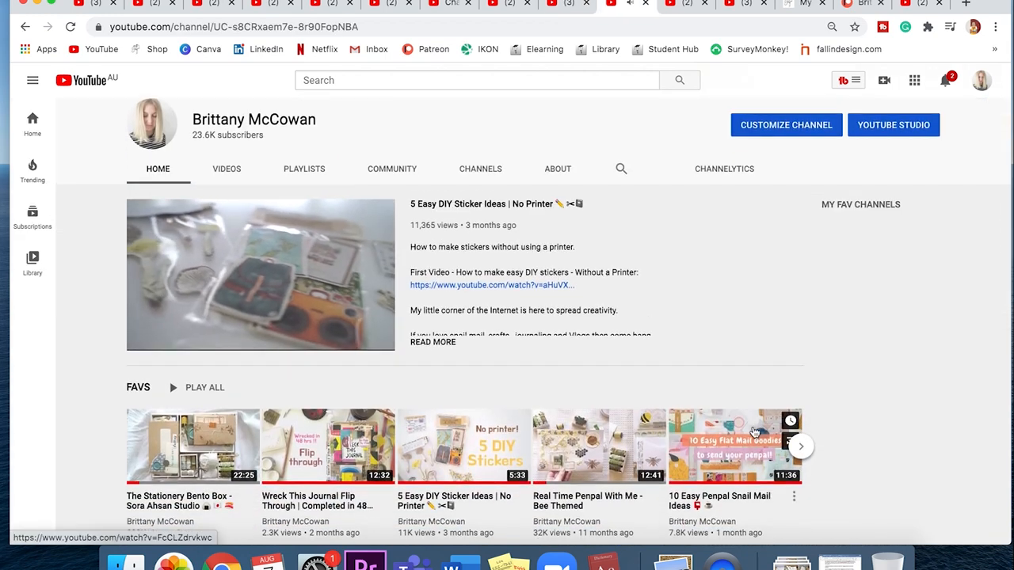
Scroll the YouTube channel homepage past the FAVS row to Uploads and Snail Mail.
scroll("down", 3)
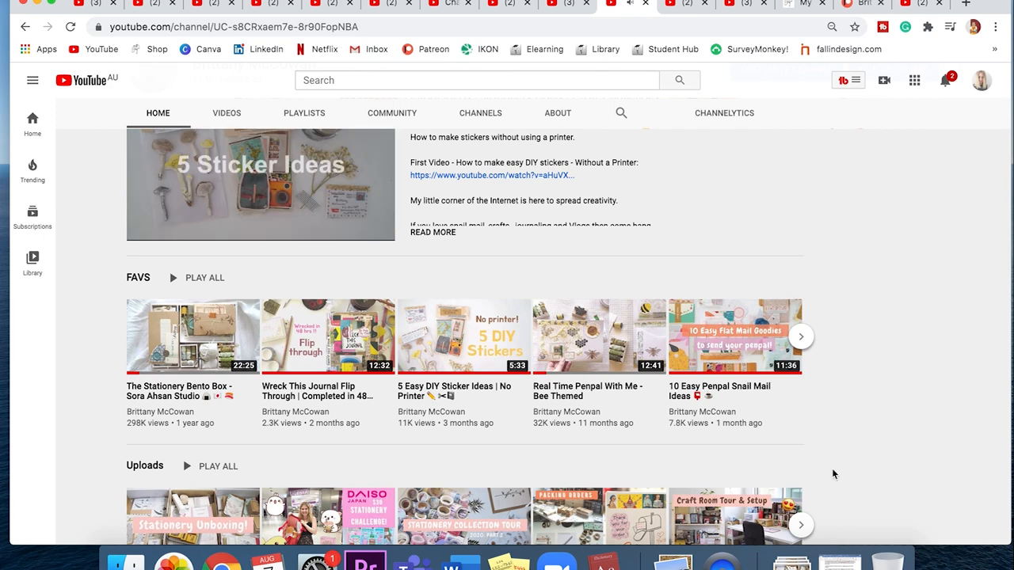
scroll("down", 3)
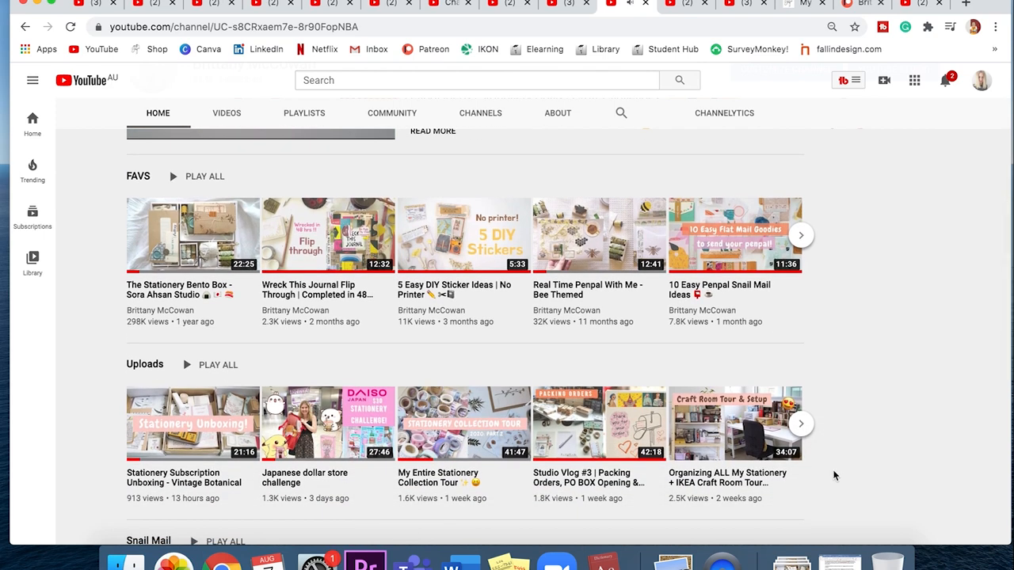
scroll("down", 3)
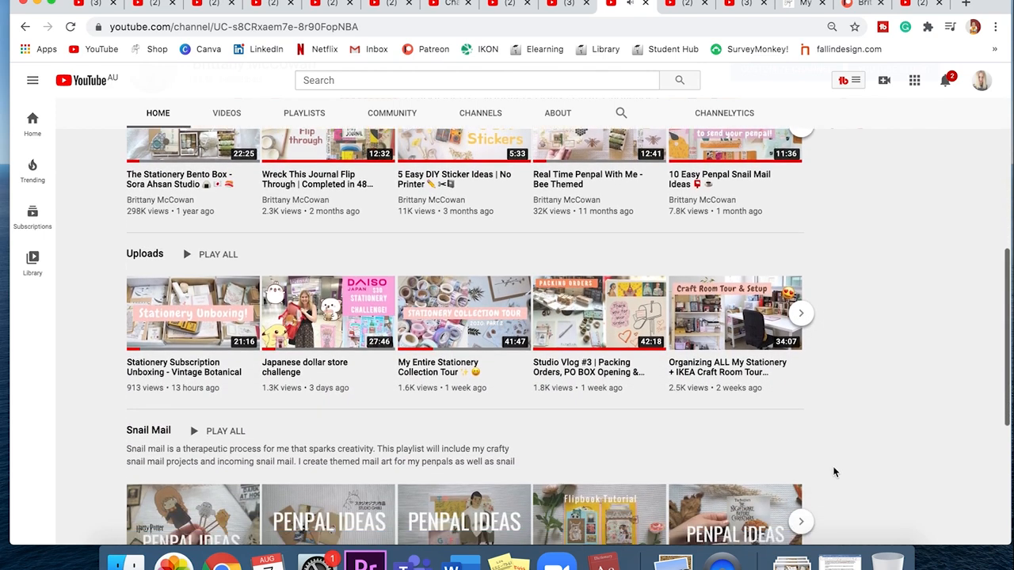